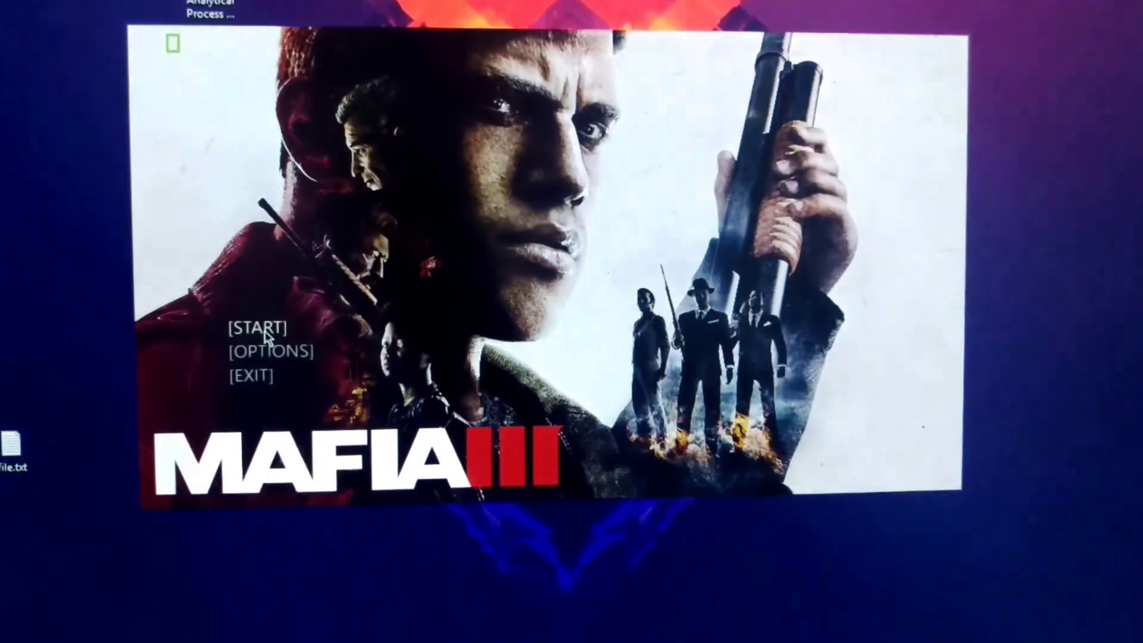
Start Mafia III from the launcher and let it load to the Hangar 13 logo
{"action": "left_click", "coordinate": [257, 338]}
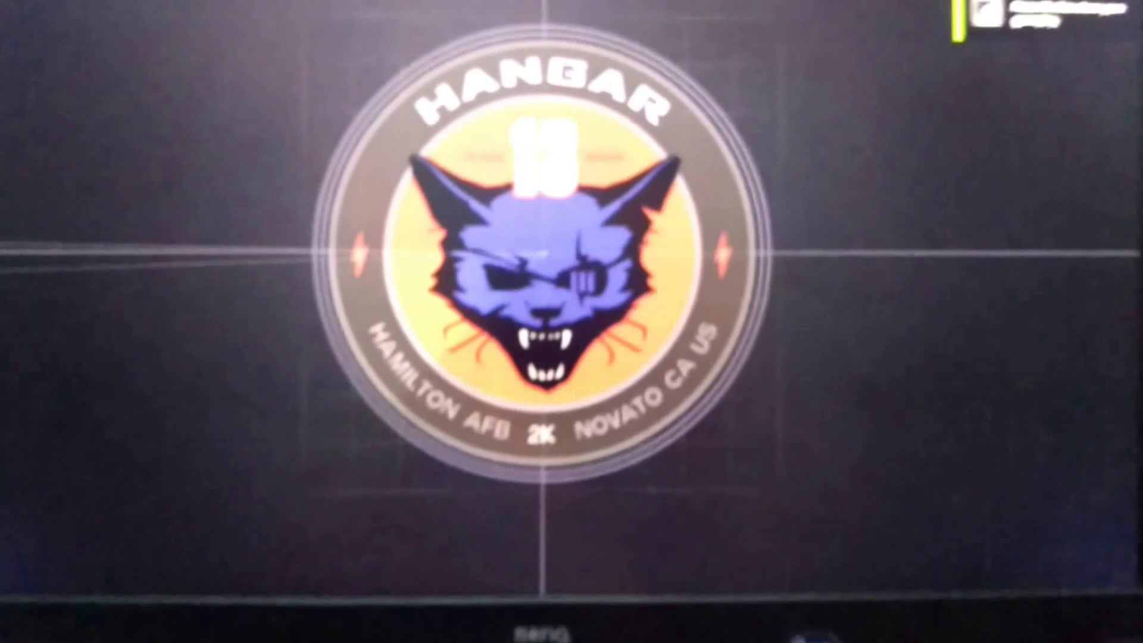